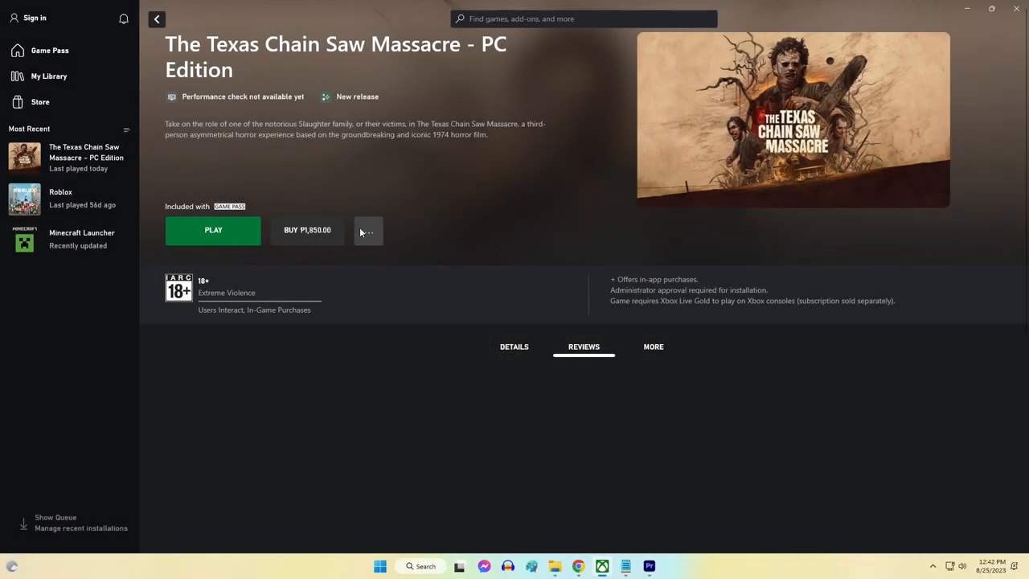
Step: Verify and repair The Texas Chain Saw Massacre files, confirming the reset-to-original warning
click(368, 232)
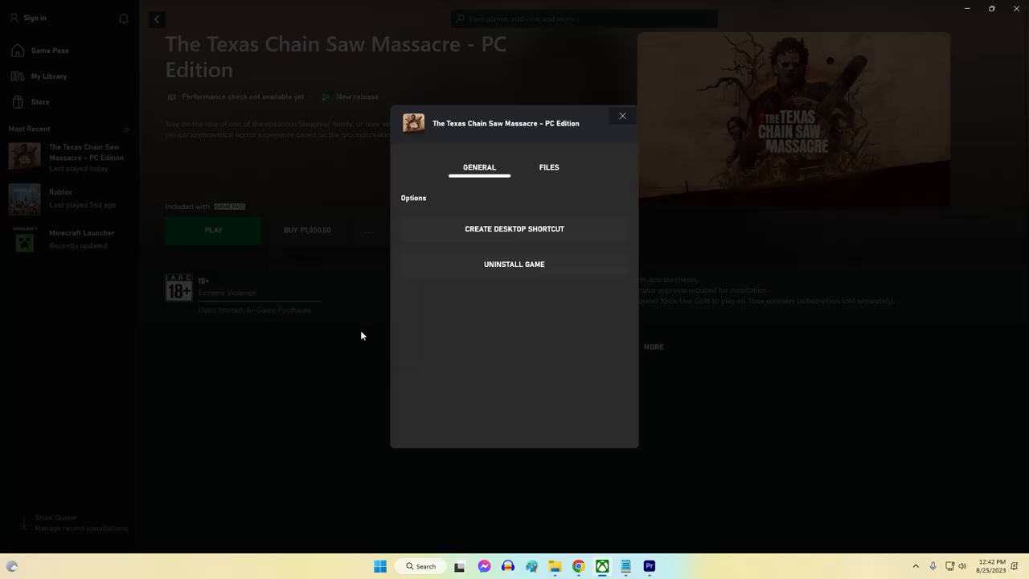
click(550, 167)
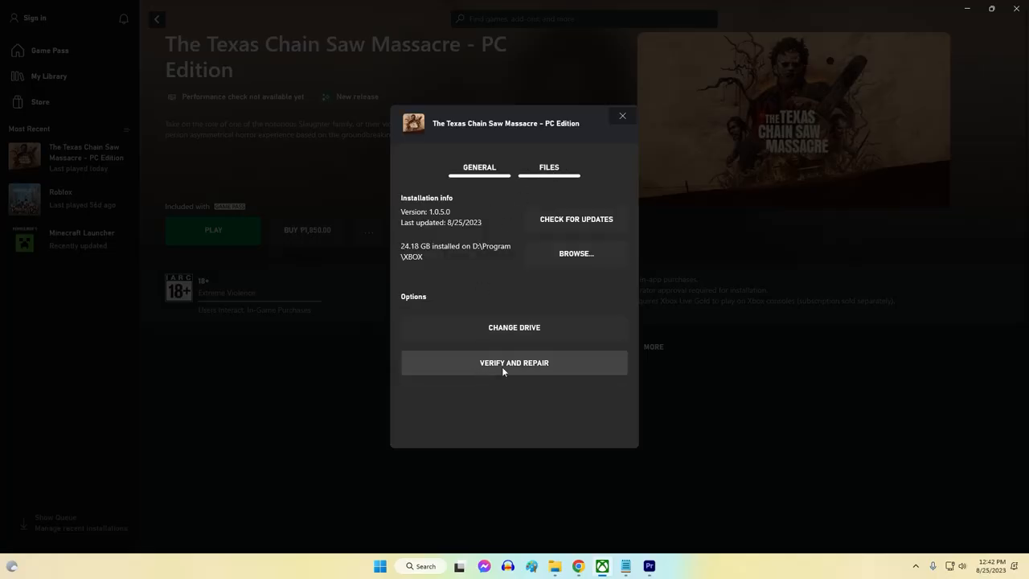
click(514, 363)
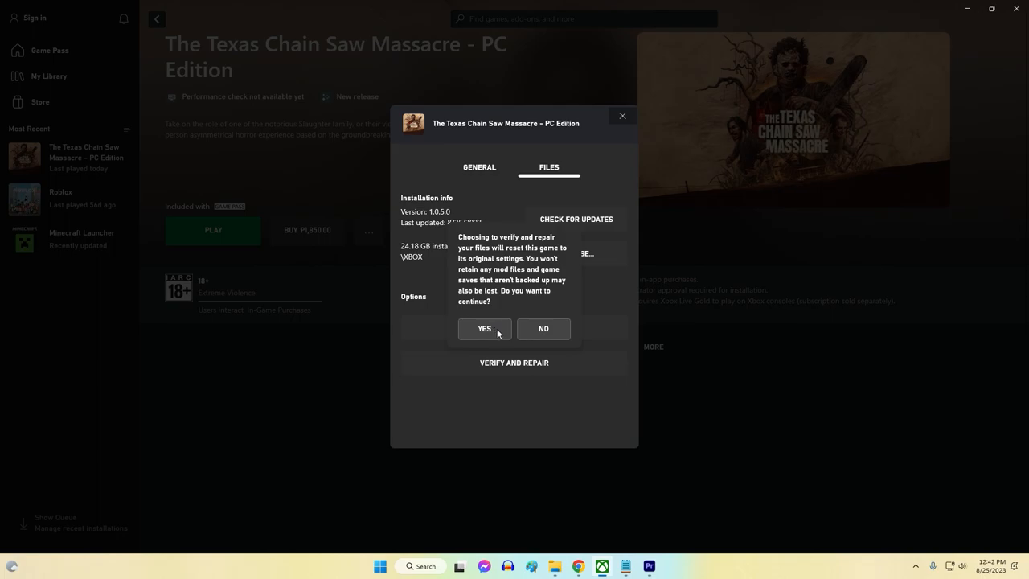
click(484, 328)
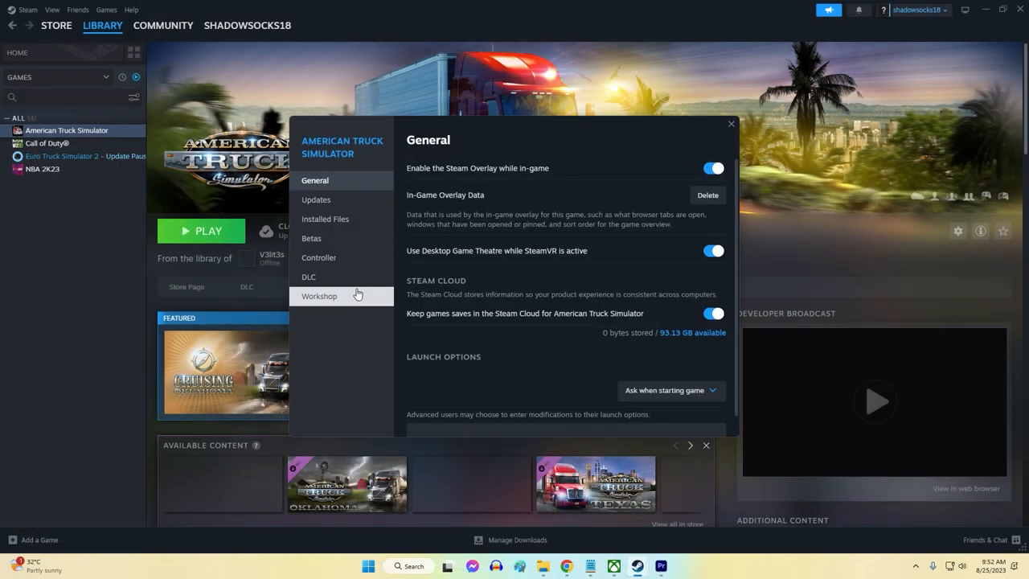
Step: Verify integrity of American Truck Simulator's game files from its Installed Files settings
click(324, 218)
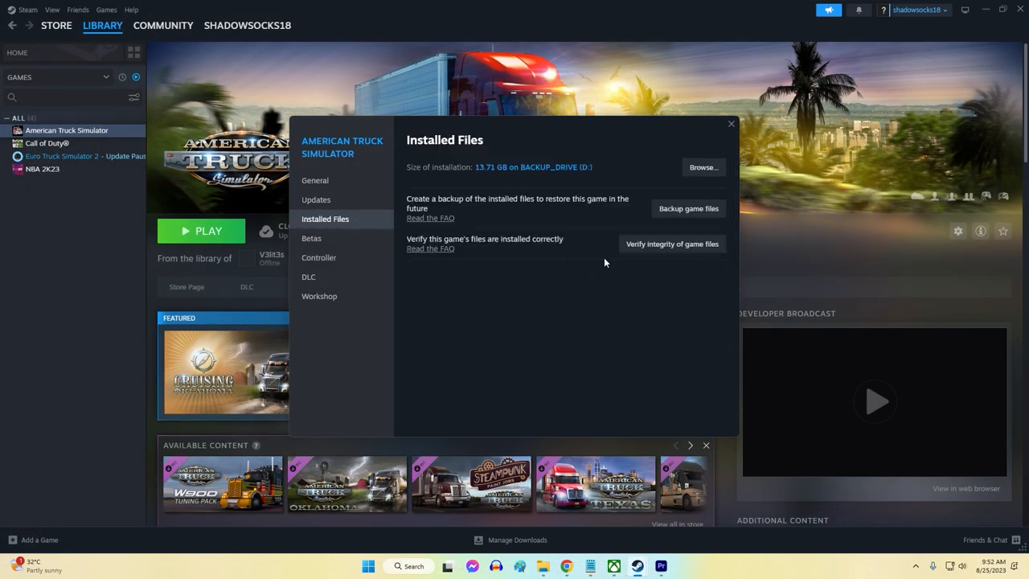
click(671, 244)
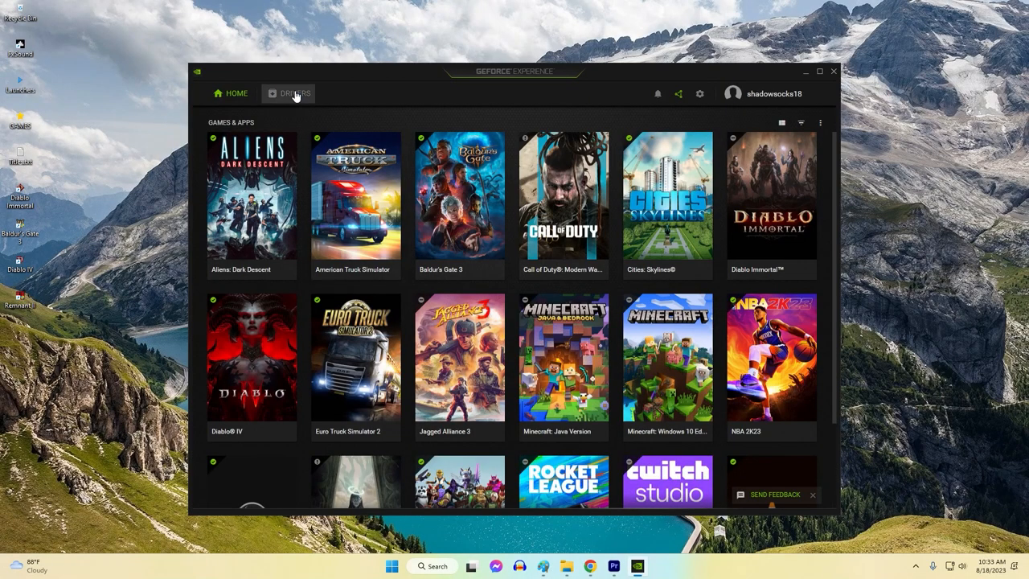
Step: Check the Drivers page and view options for the installed GeForce Game Ready Driver
click(294, 94)
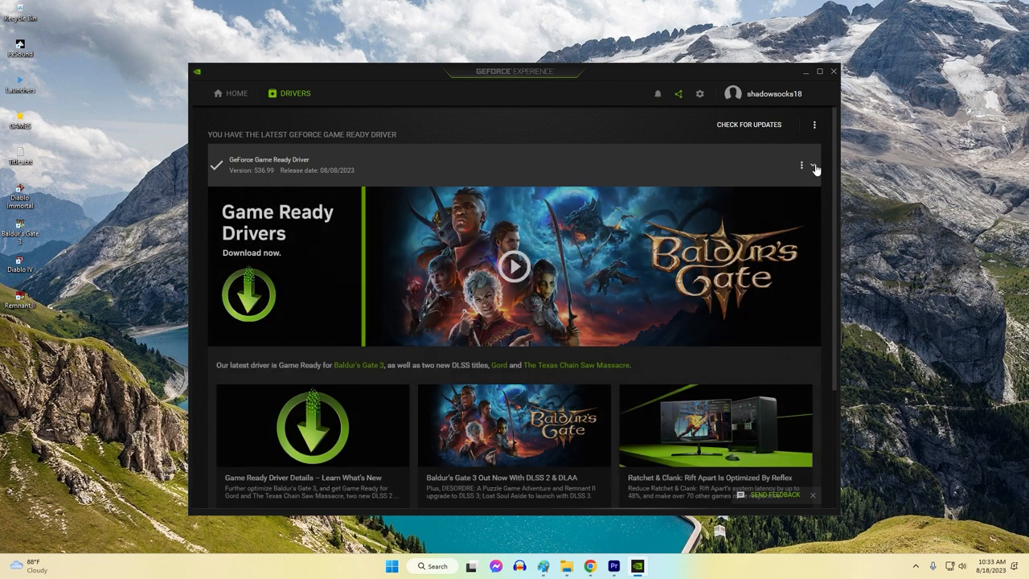
click(813, 125)
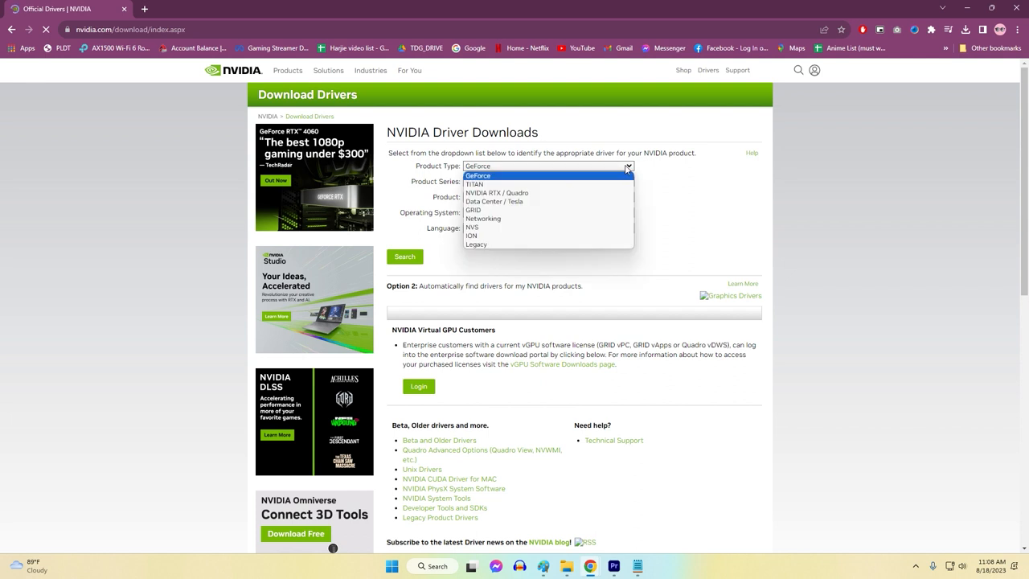
Step: Search NVIDIA drivers for a GeForce 10 Series card on Windows 10 64-bit, Game Ready, English
click(477, 175)
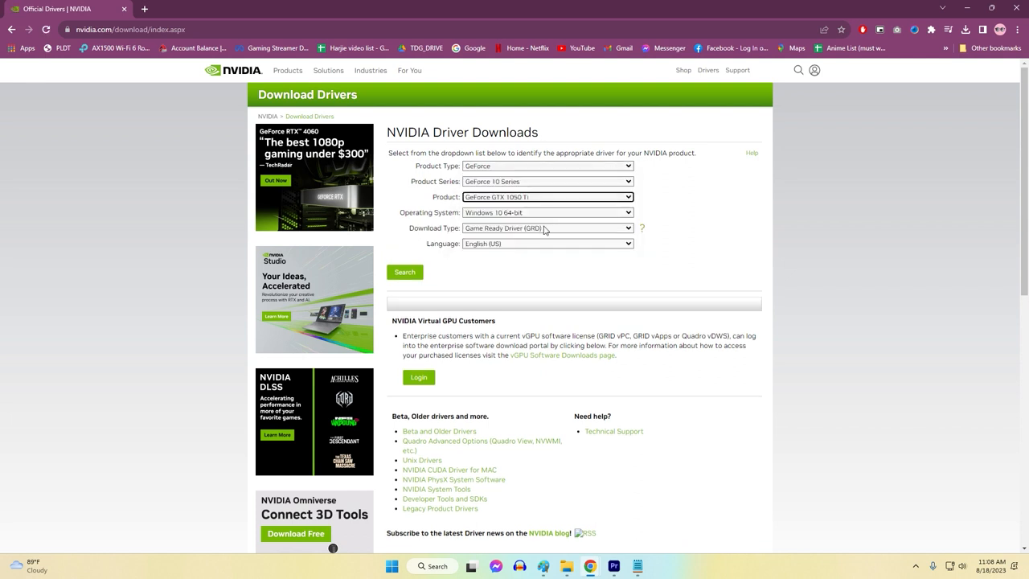
click(405, 272)
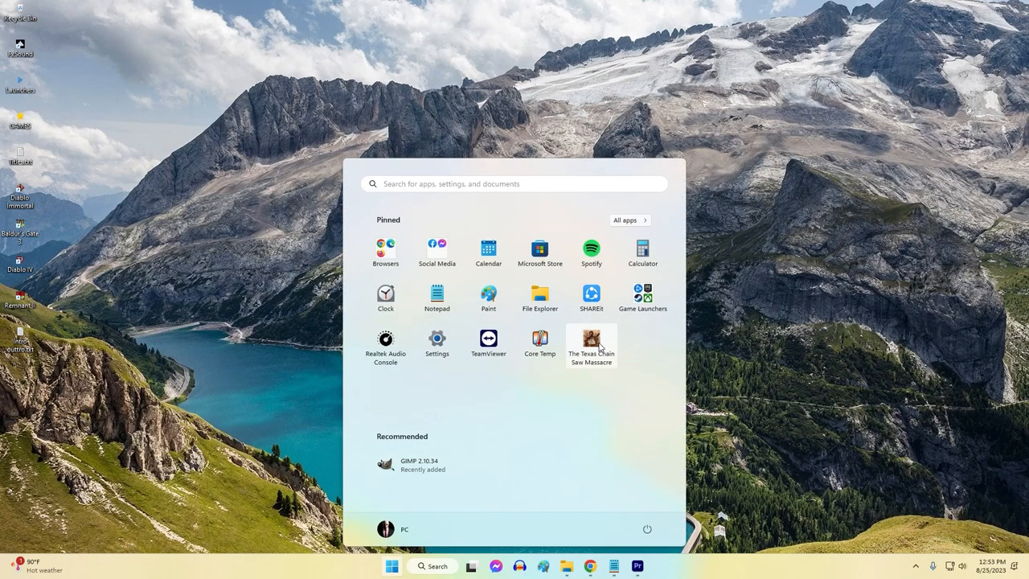
Step: Show the options for The Texas Chain Saw Massacre pinned tile in Start
right_click(592, 341)
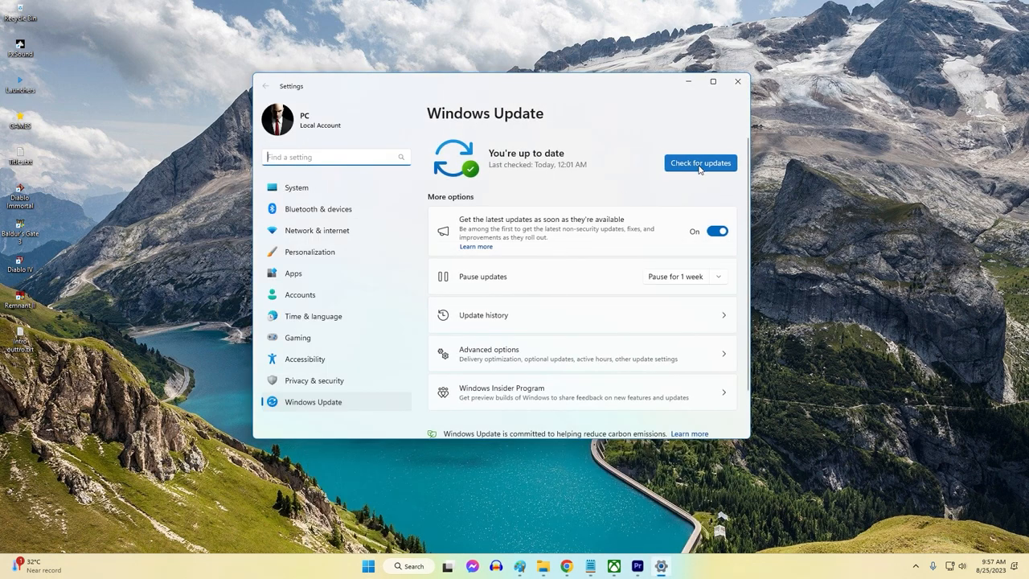
Step: Check for new Windows updates in Settings
click(701, 162)
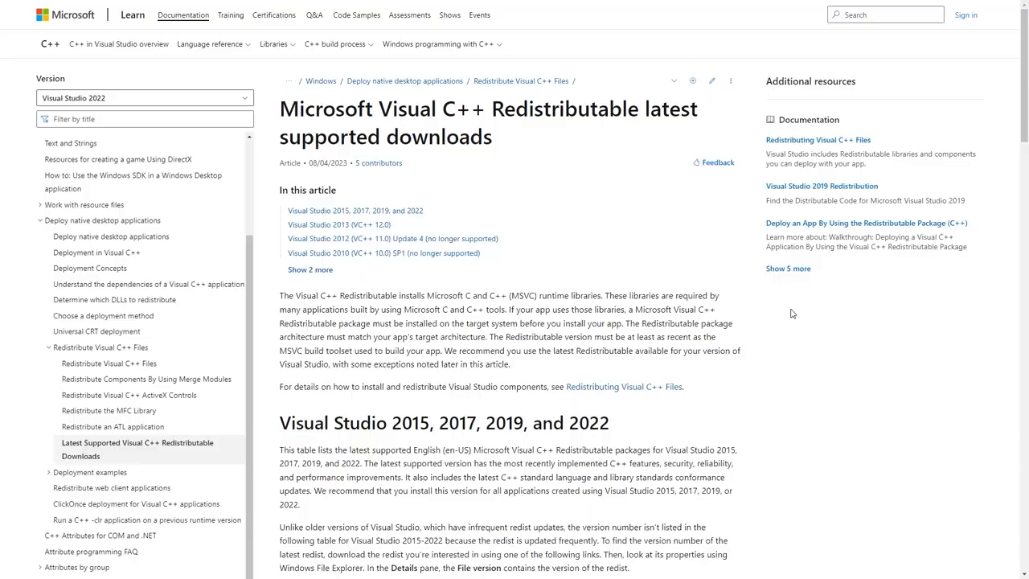
Step: Scroll through the Visual C++ Redistributable latest supported downloads sections
scroll(down, 3)
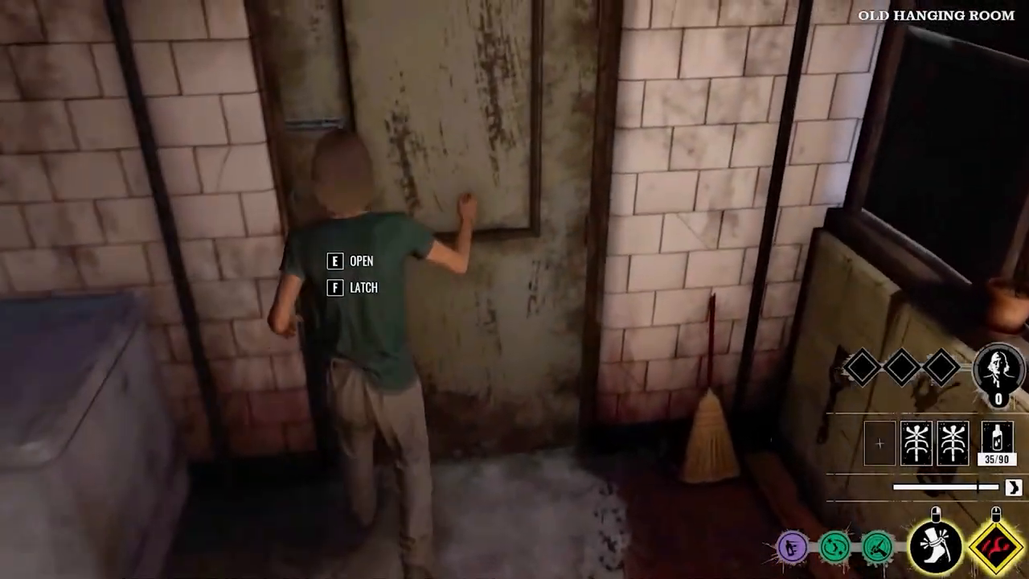
Step: Open the door in the Old Hanging Room and move the character out toward the Facility Backdoor
key(f)
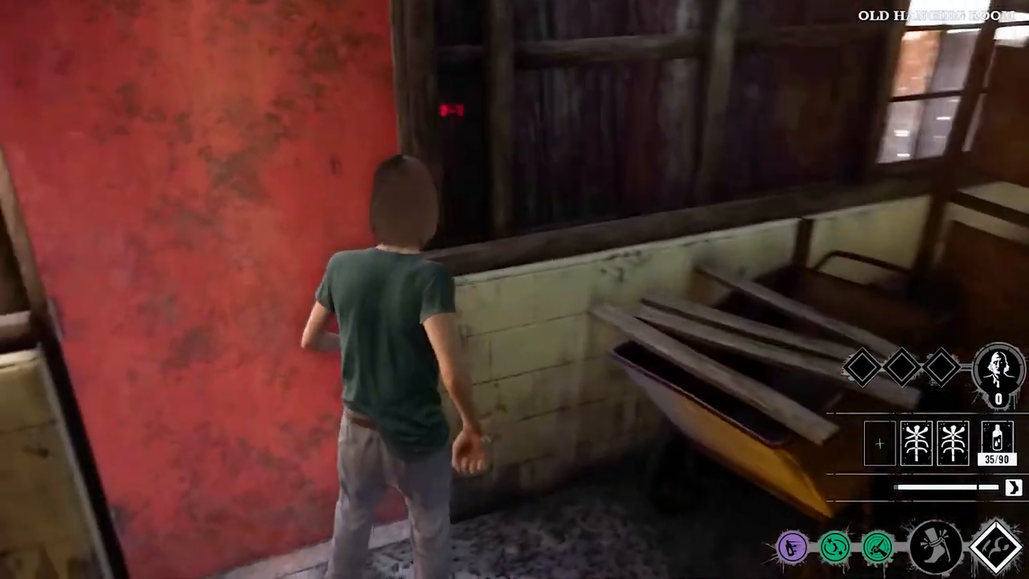
key(w)
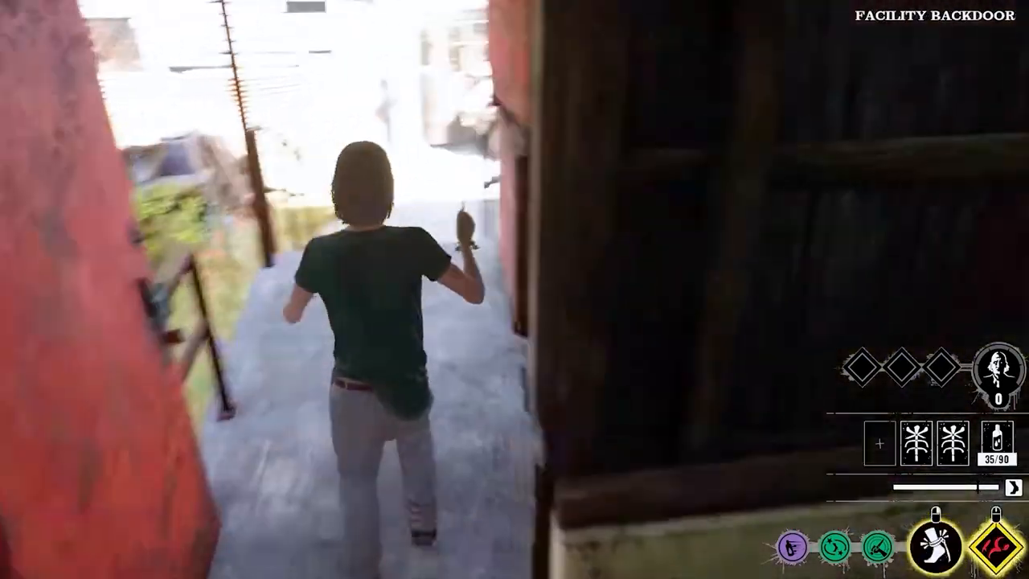